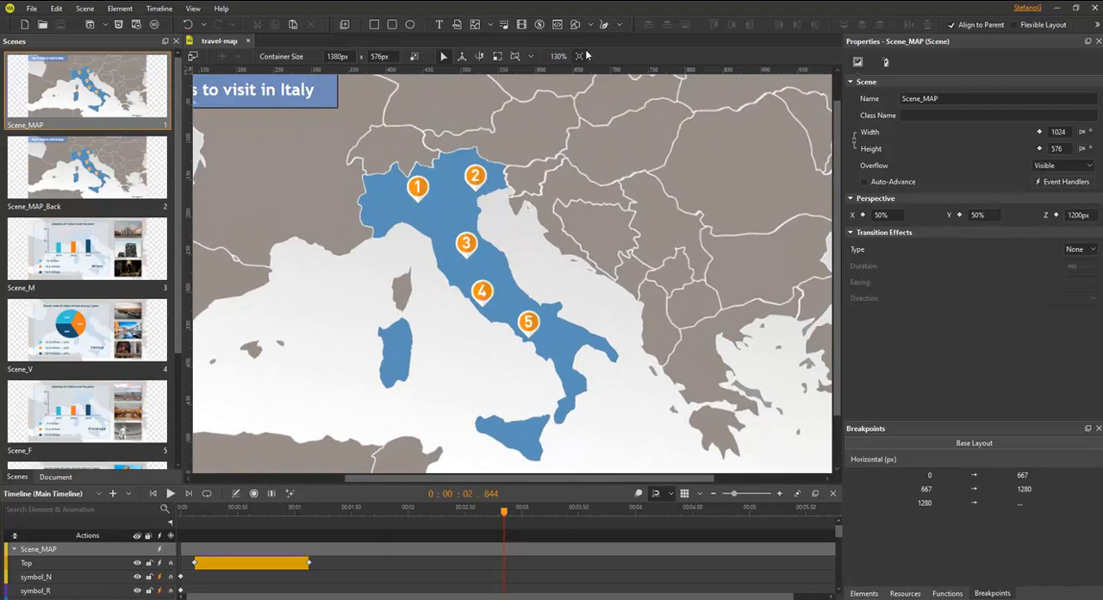
pyautogui.moveTo(581, 55)
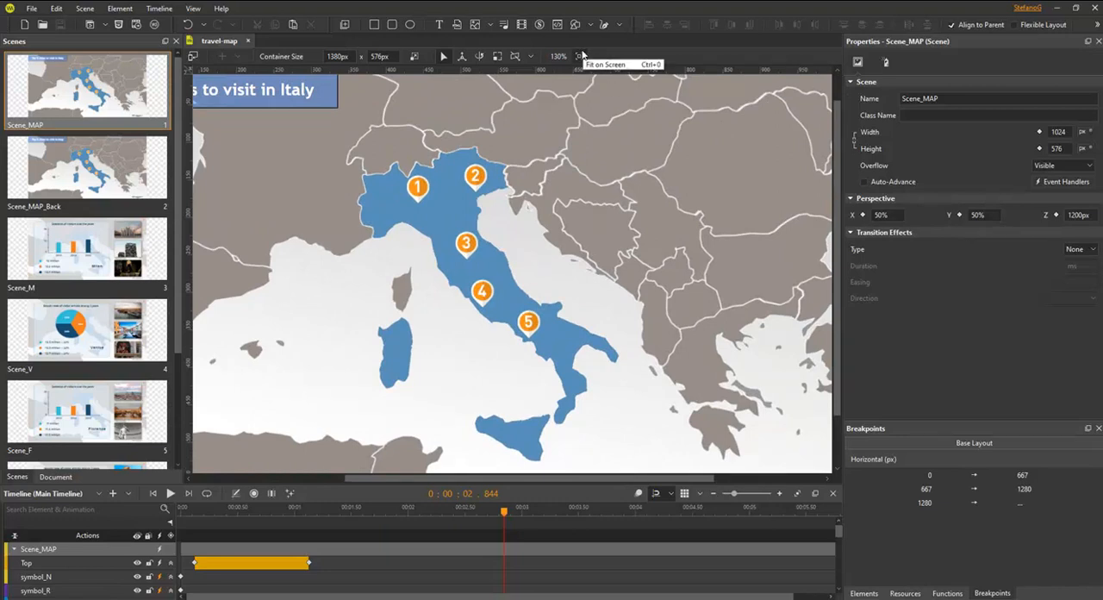
# Fit the whole scene in the canvas view and select items in the workspace.
pyautogui.click(576, 56)
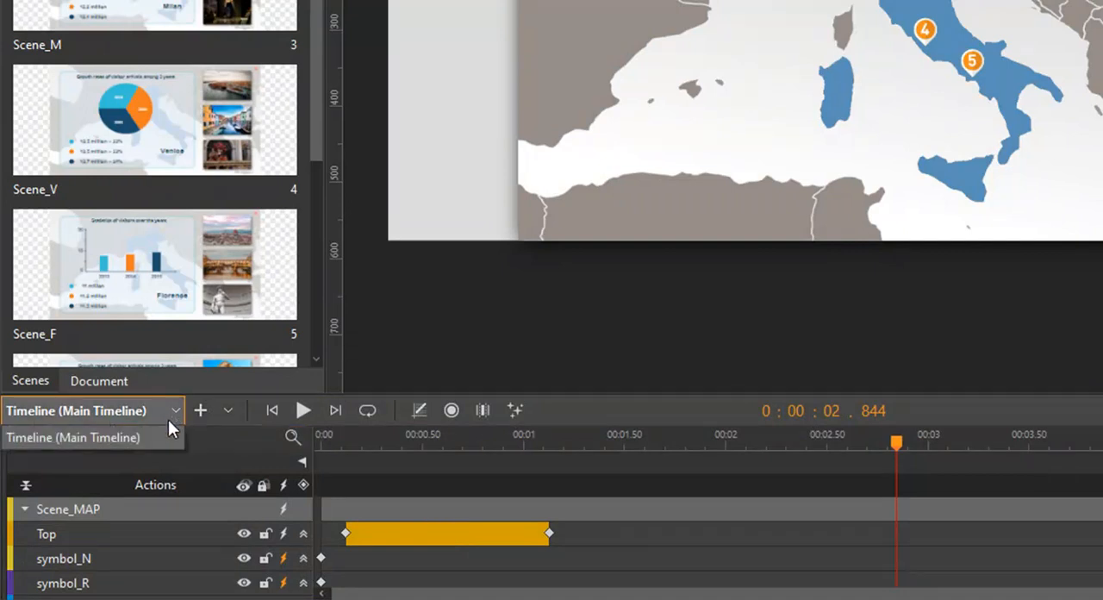
pyautogui.click(229, 410)
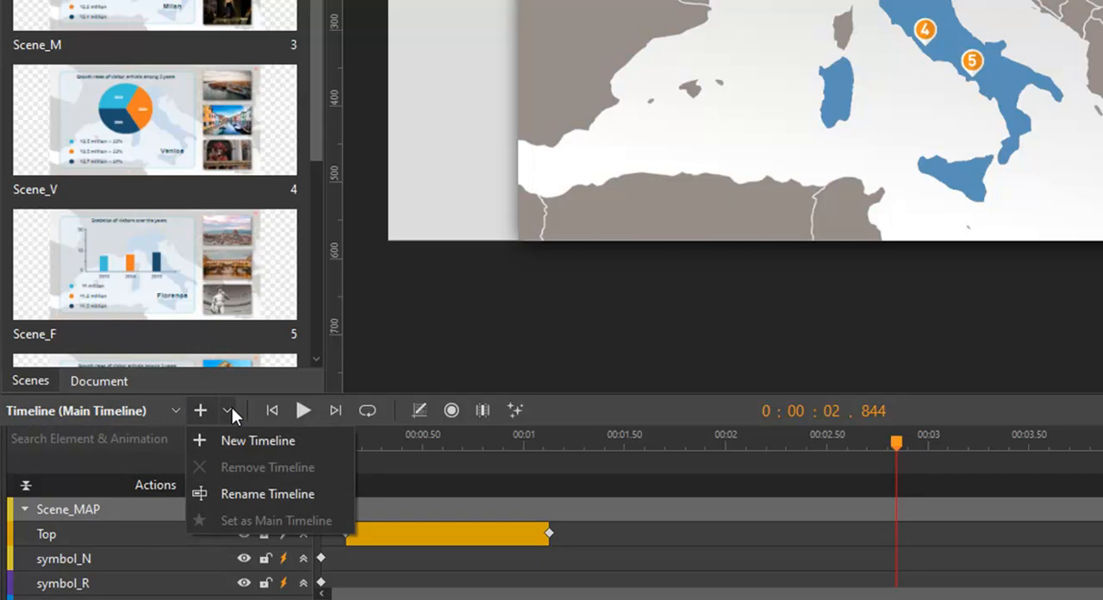
pyautogui.click(608, 534)
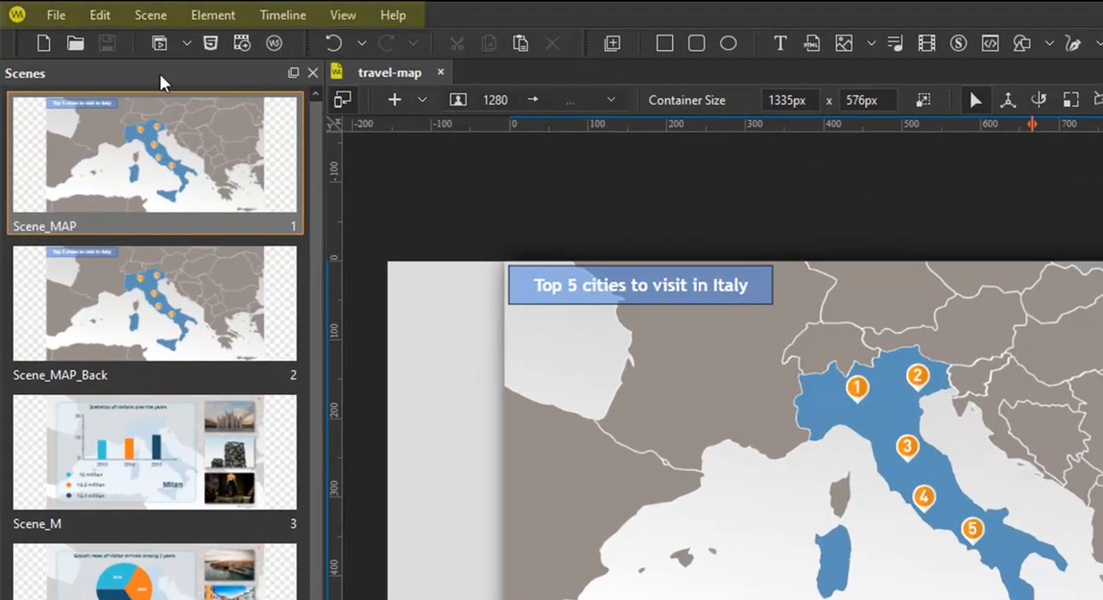
# Browse the file, editing, insert and view command menus, then dismiss them.
pyautogui.click(55, 15)
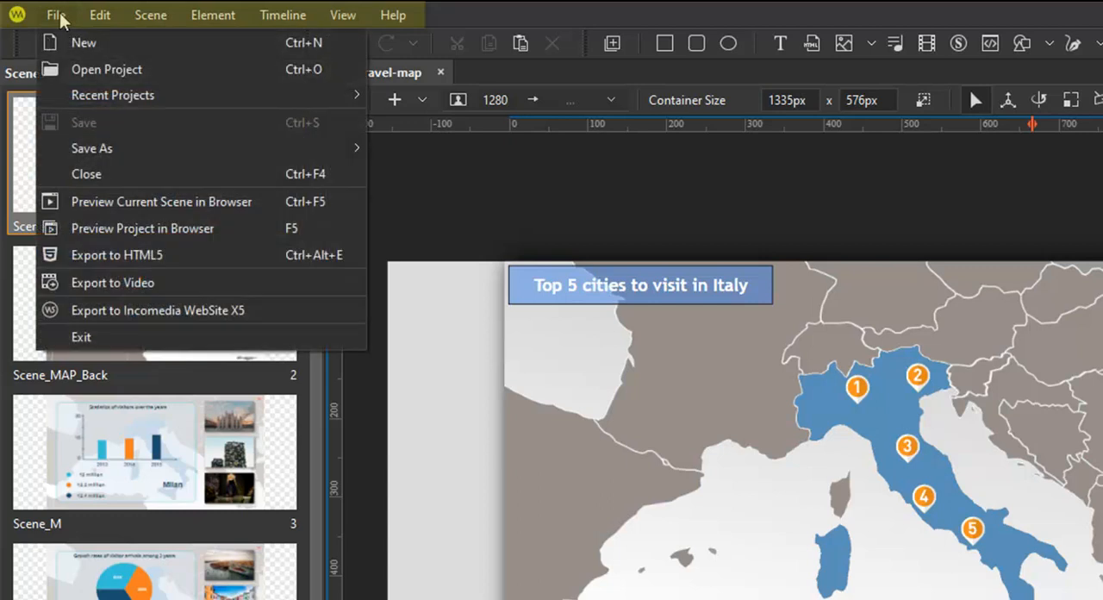
pyautogui.click(100, 15)
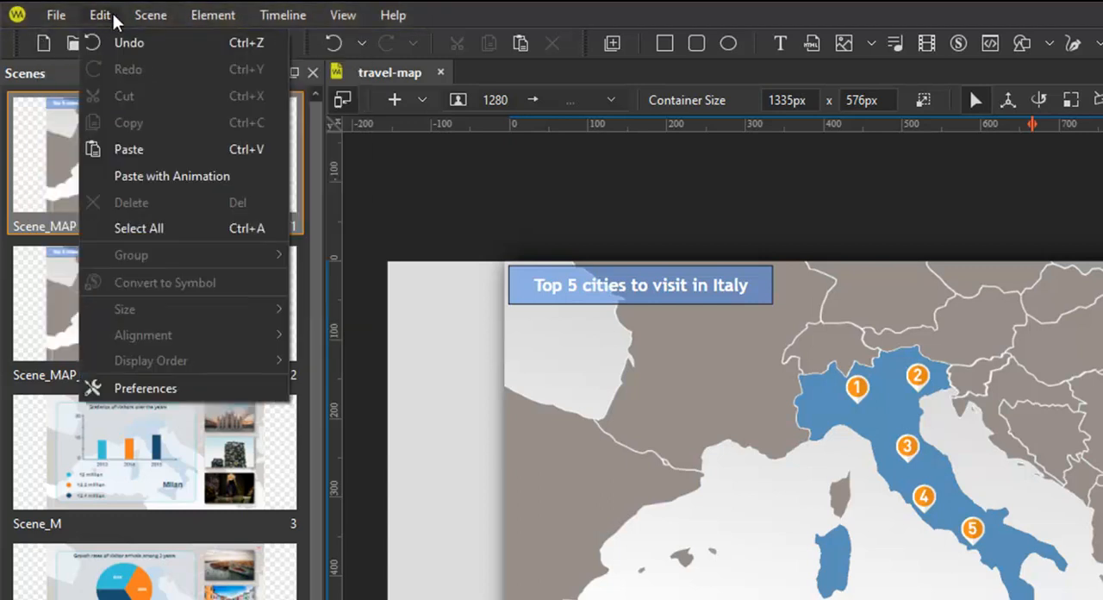
pyautogui.click(212, 14)
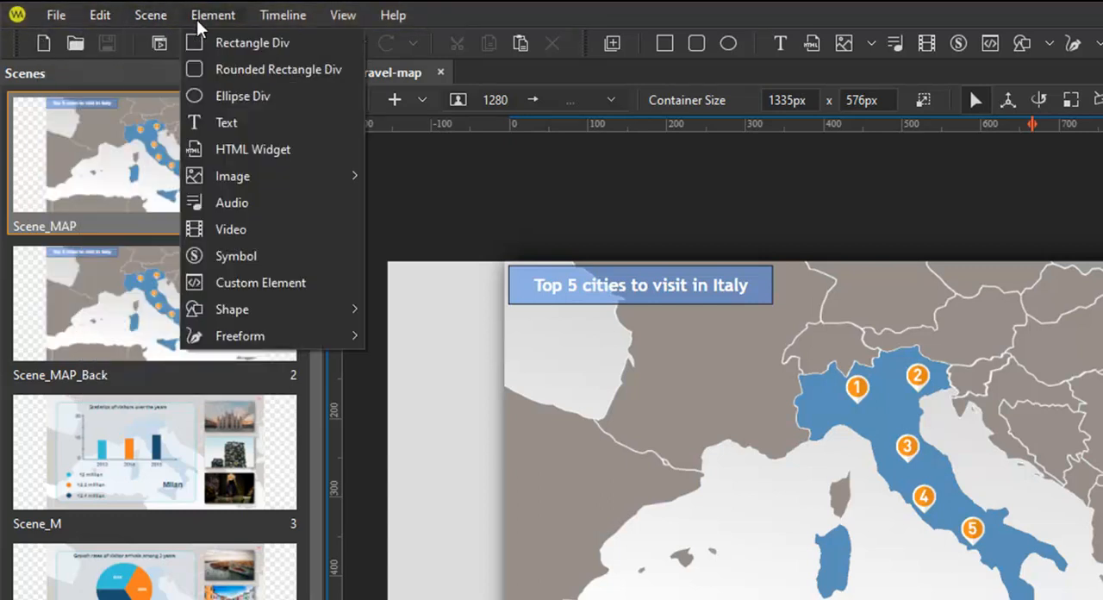
pyautogui.click(343, 14)
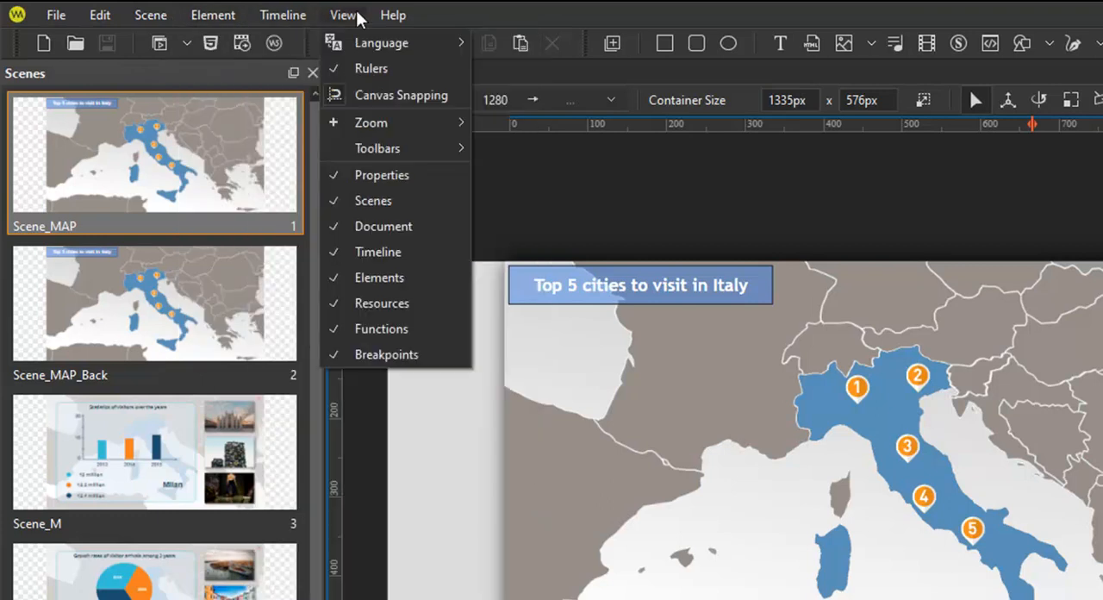
pyautogui.click(474, 12)
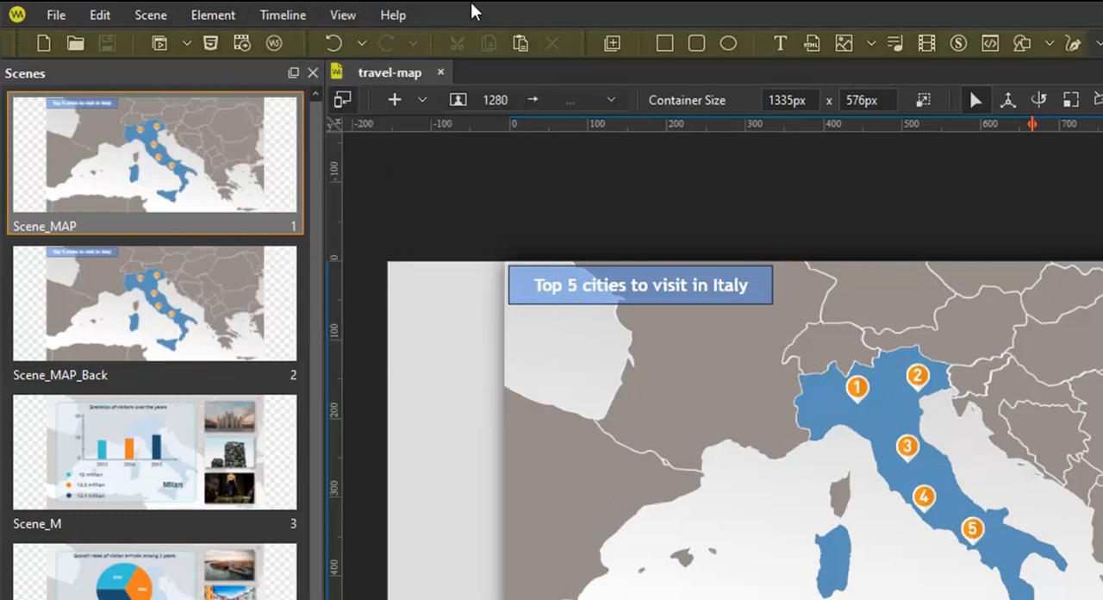
pyautogui.moveTo(44, 45)
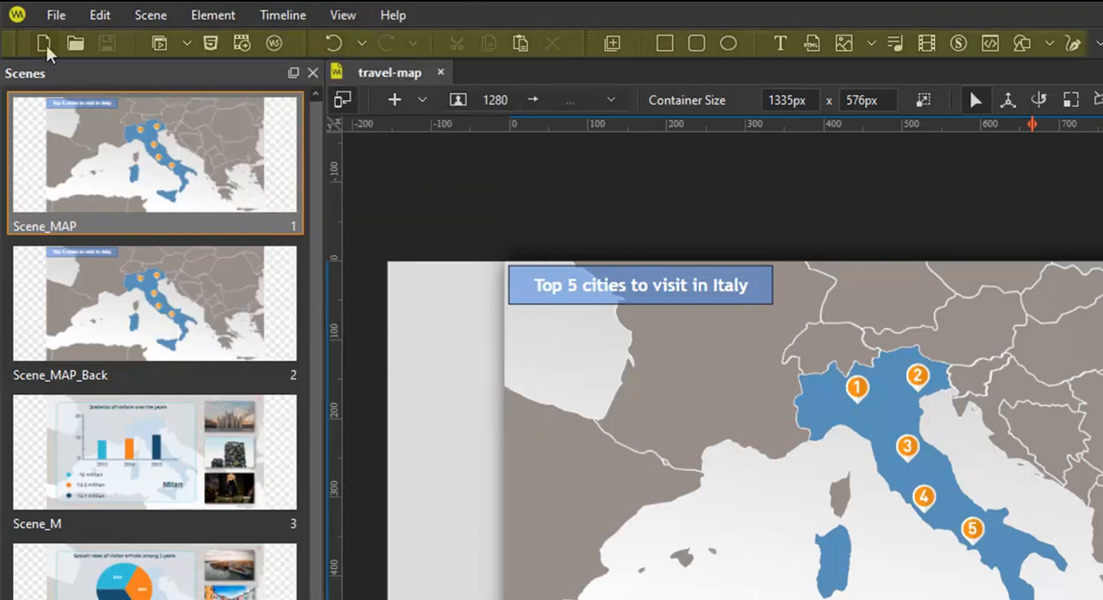
pyautogui.moveTo(76, 43)
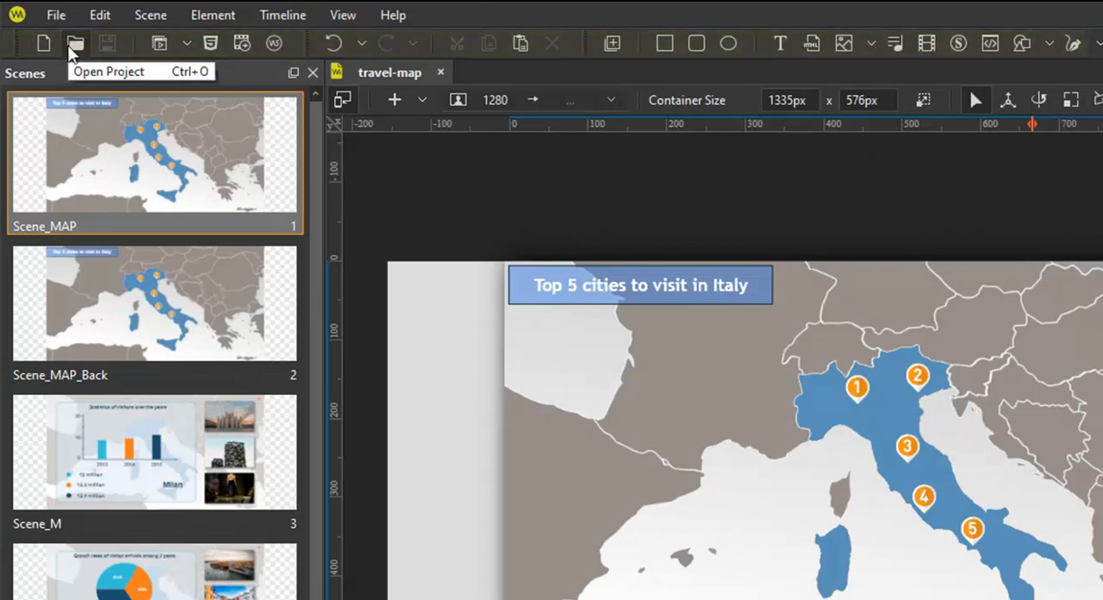
pyautogui.moveTo(241, 43)
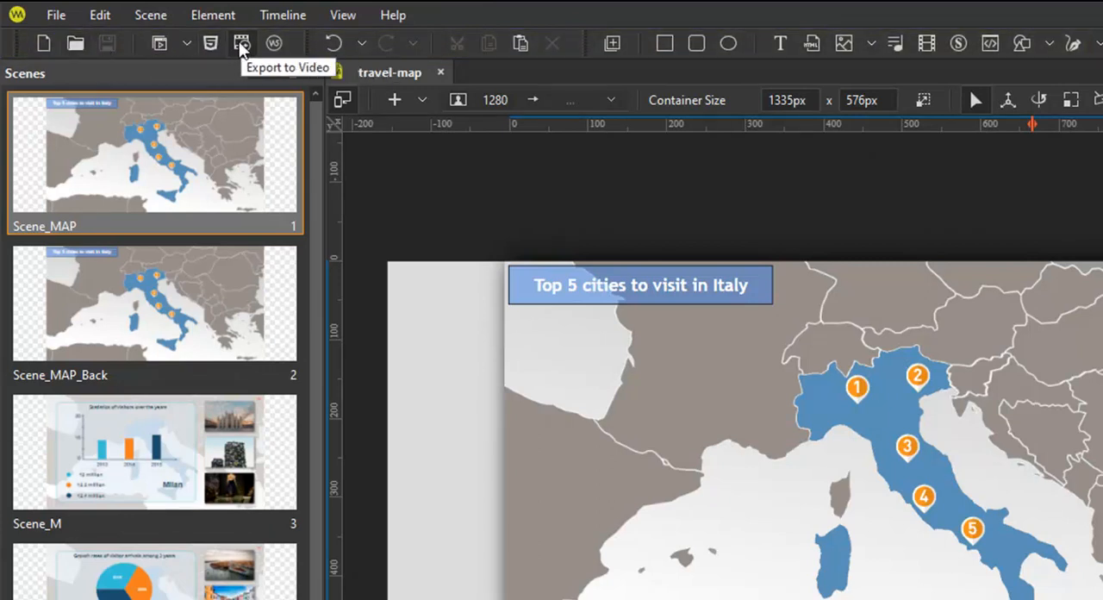
pyautogui.moveTo(696, 43)
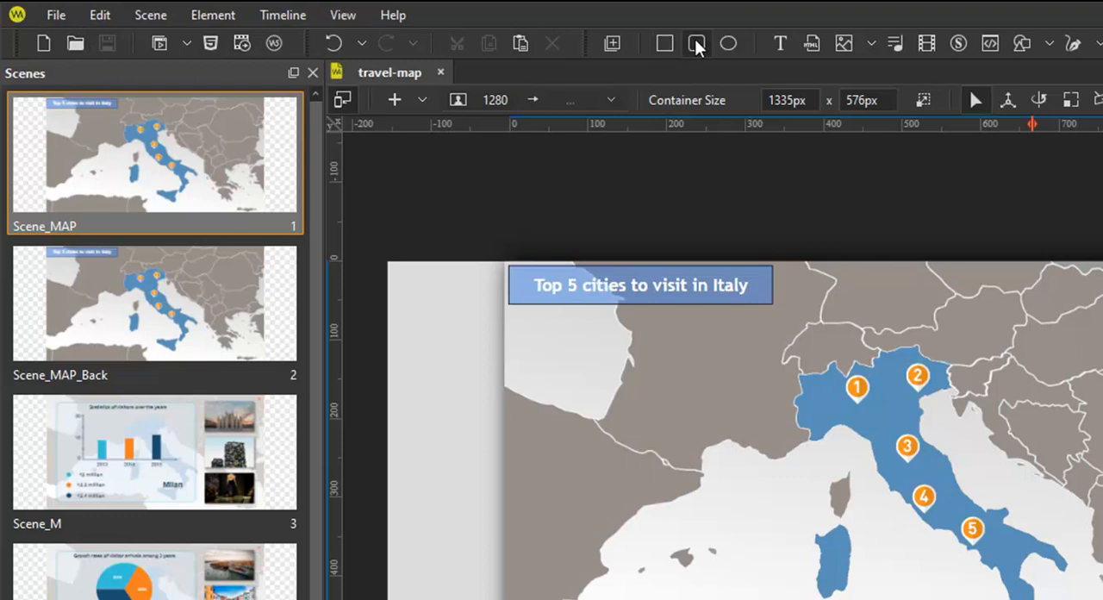
pyautogui.moveTo(810, 43)
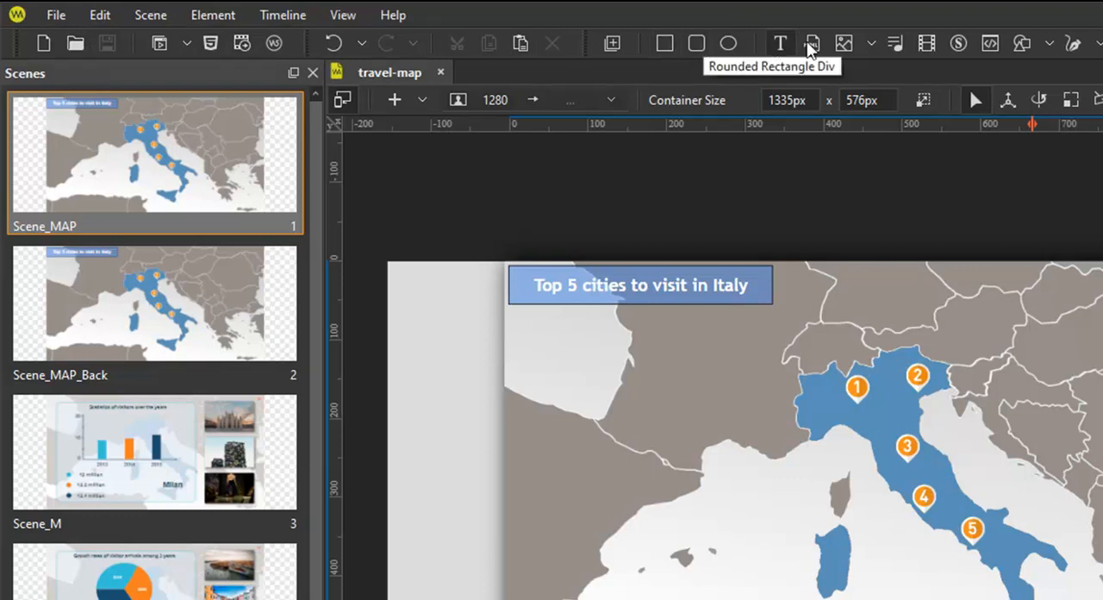
pyautogui.moveTo(897, 43)
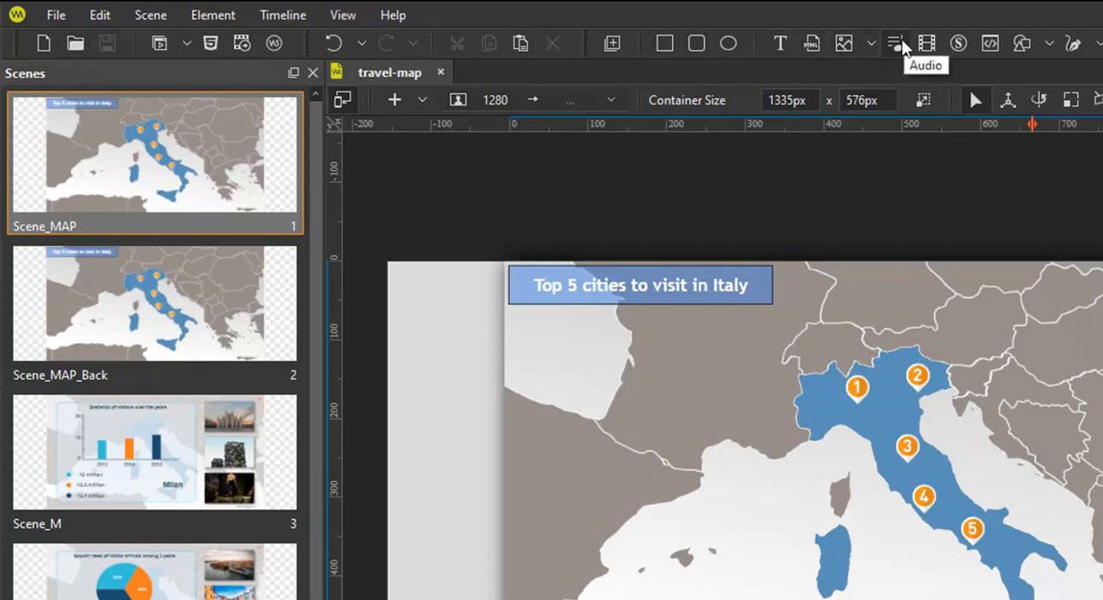
pyautogui.moveTo(886, 377)
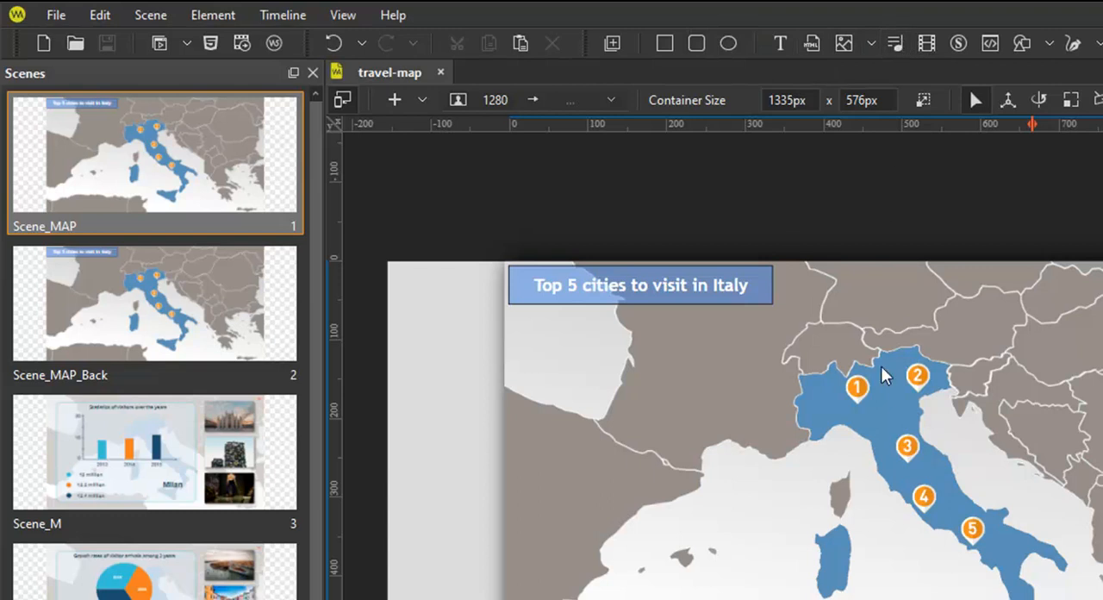
pyautogui.moveTo(389, 72)
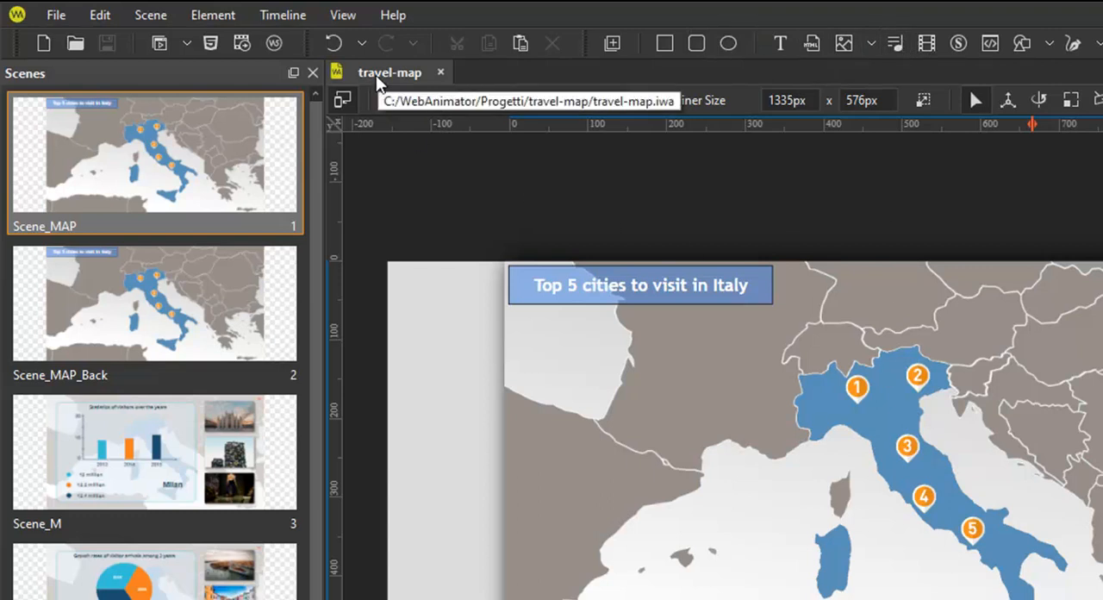
# Right-click in the workspace and scroll through the Scenes panel list.
pyautogui.rightClick(389, 72)
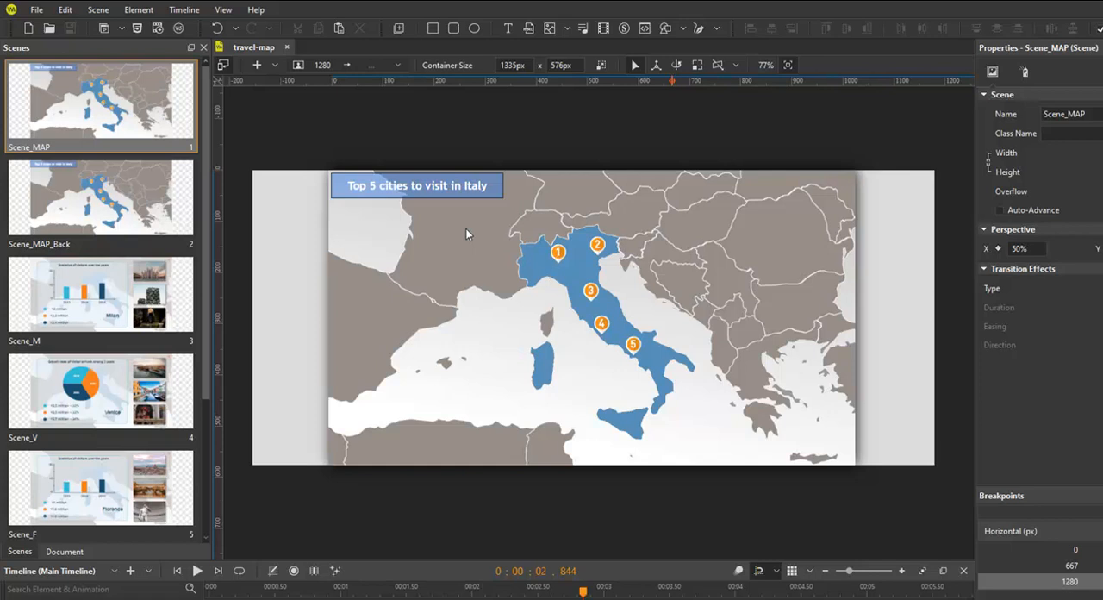
pyautogui.moveTo(80, 257)
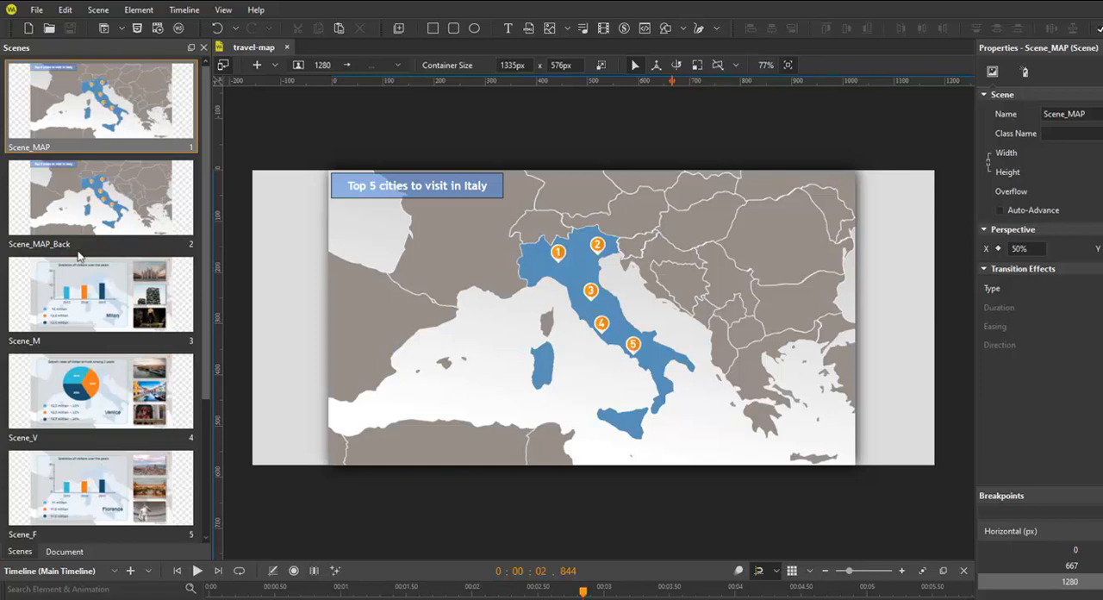
pyautogui.scroll(-3)
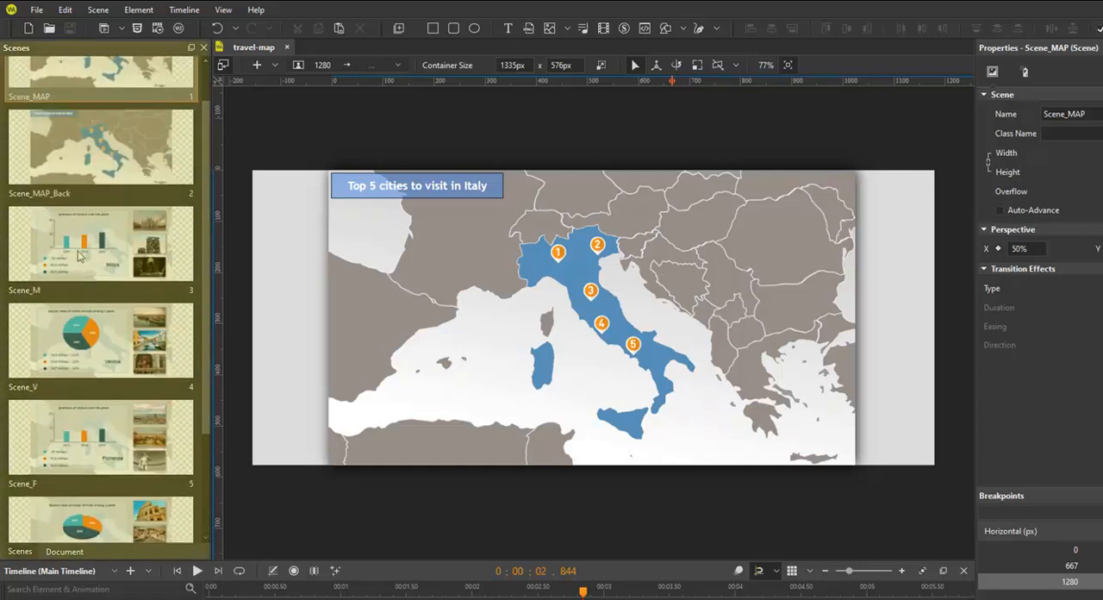
pyautogui.scroll(3)
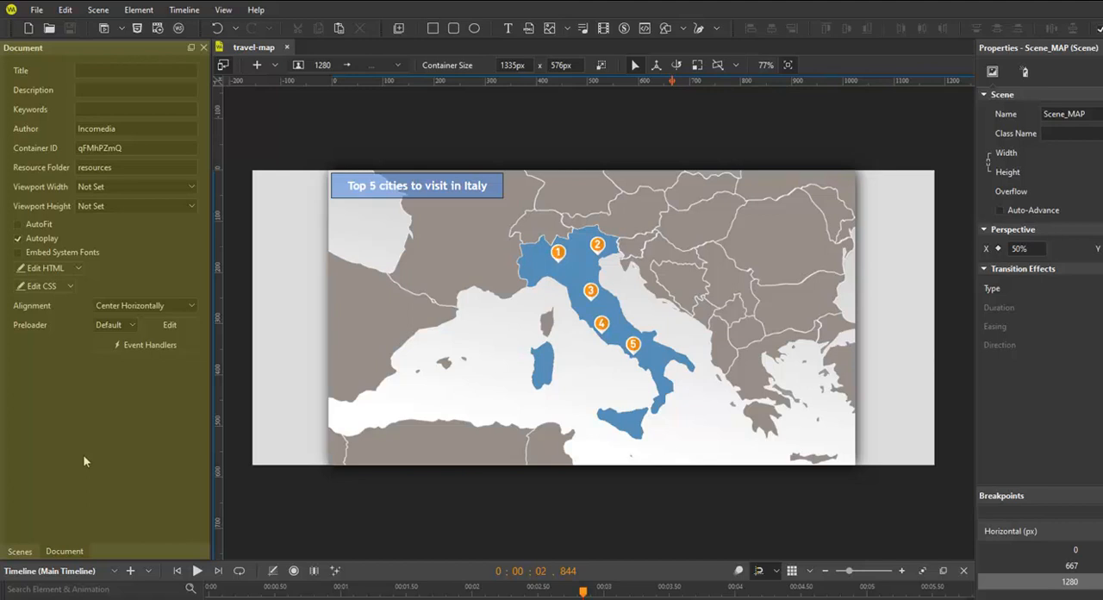
pyautogui.moveTo(966, 343)
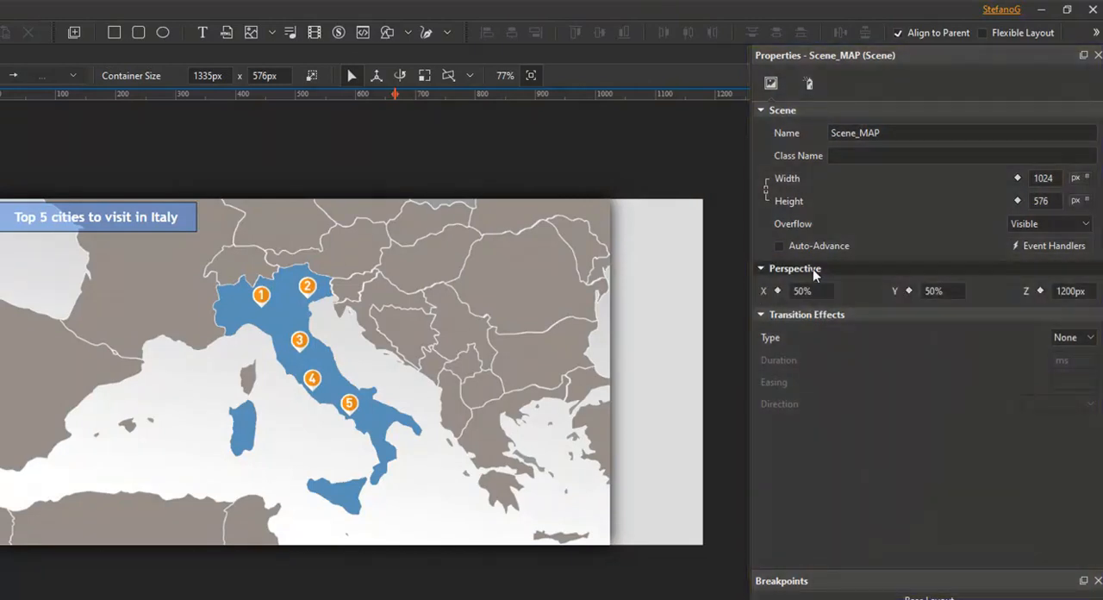
# Select city marker 4, then marker 2, on the Italy map.
pyautogui.click(349, 404)
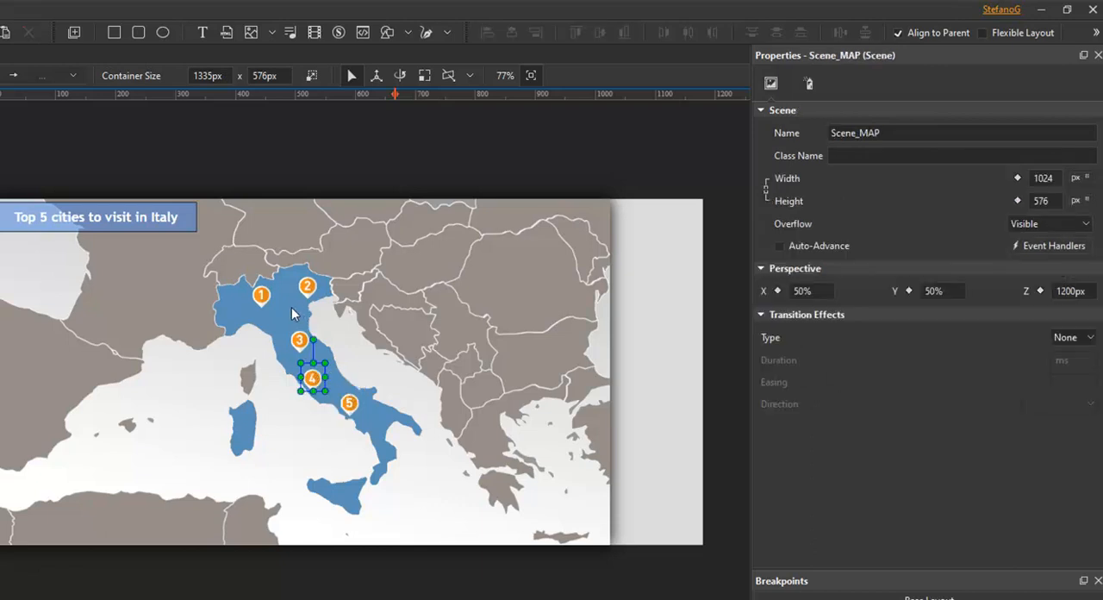
pyautogui.click(308, 285)
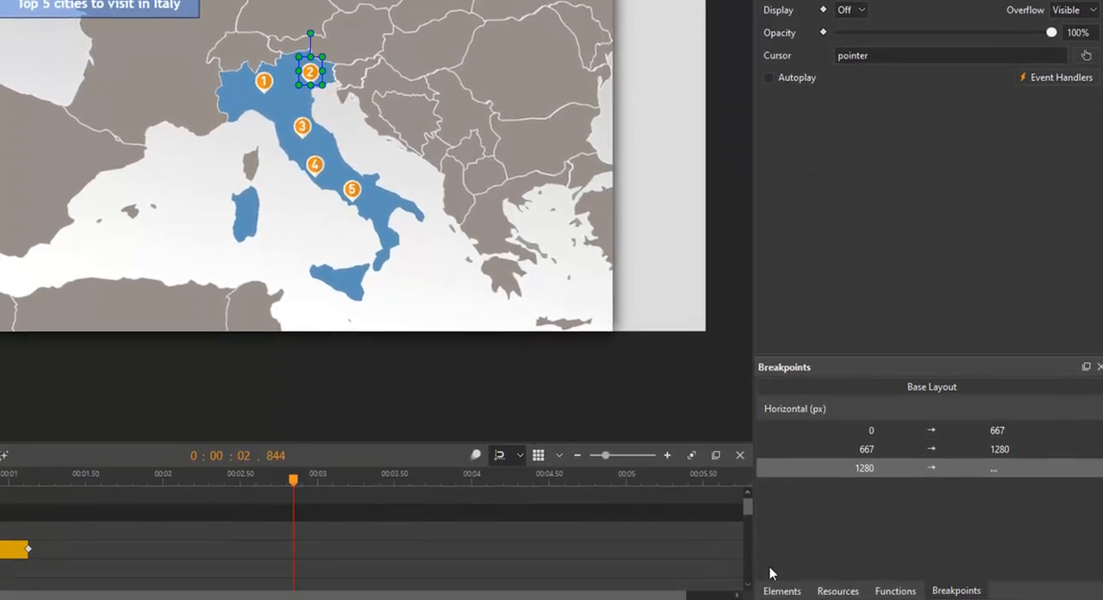
# List Scene_MAP's elements, then the project resources with the numbered marker images.
pyautogui.click(781, 590)
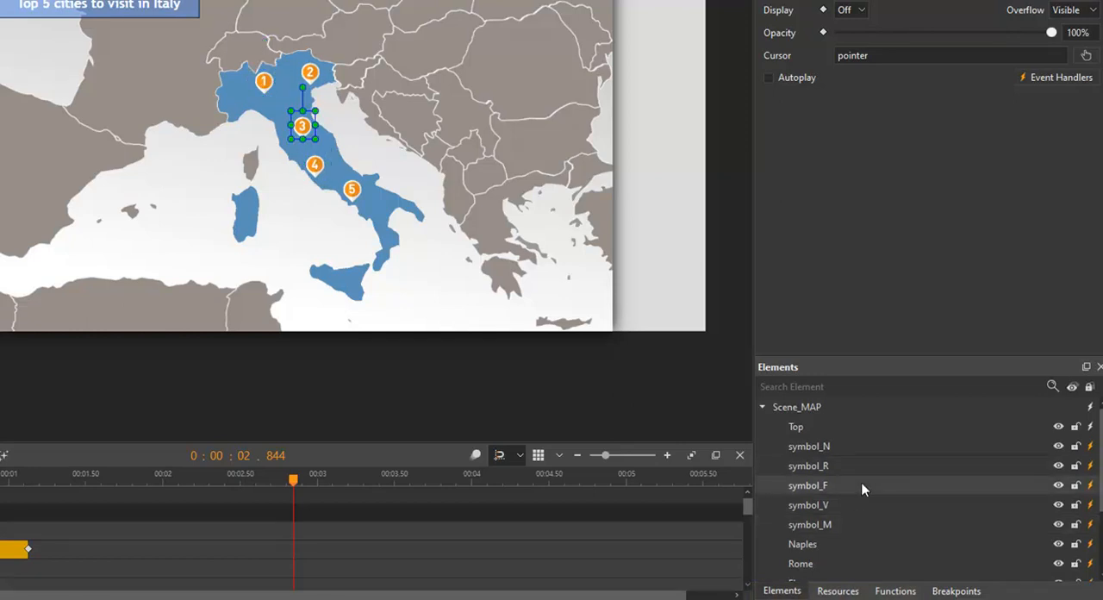
pyautogui.moveTo(846, 584)
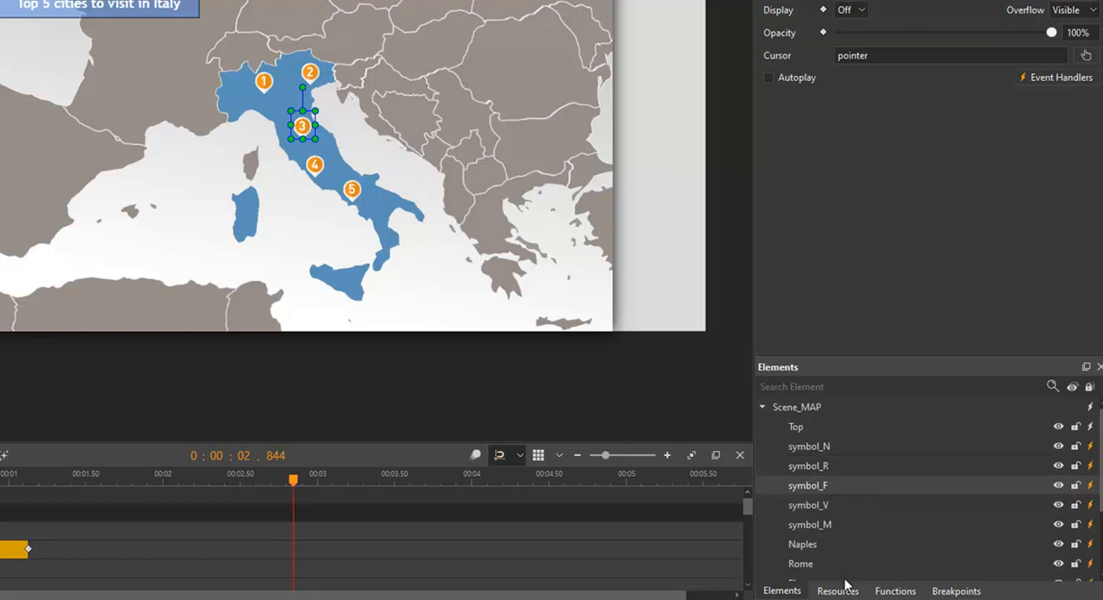
pyautogui.click(836, 590)
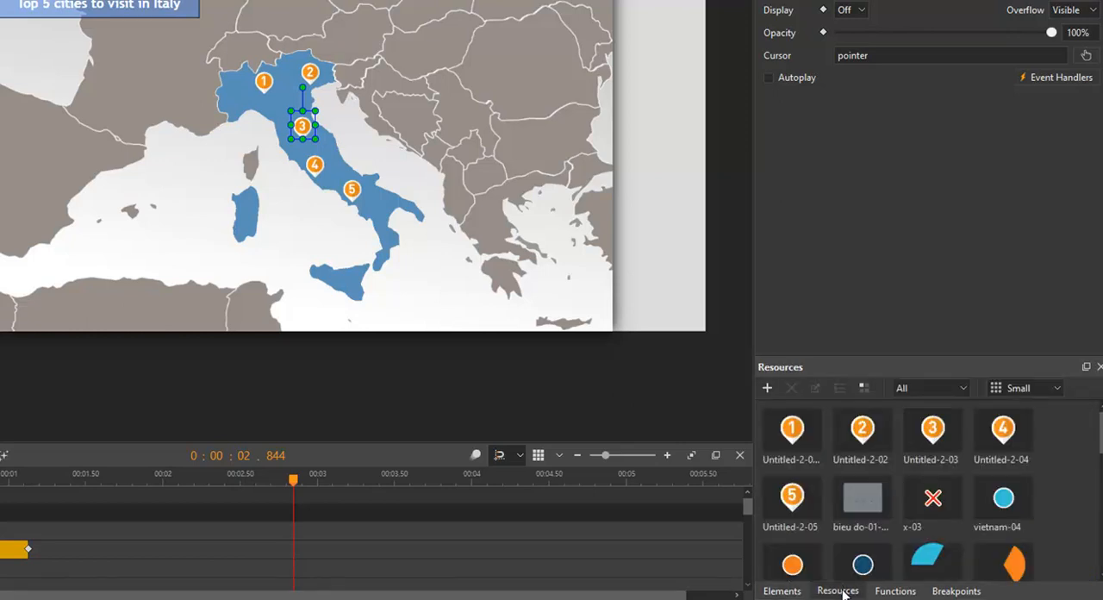
pyautogui.moveTo(1057, 463)
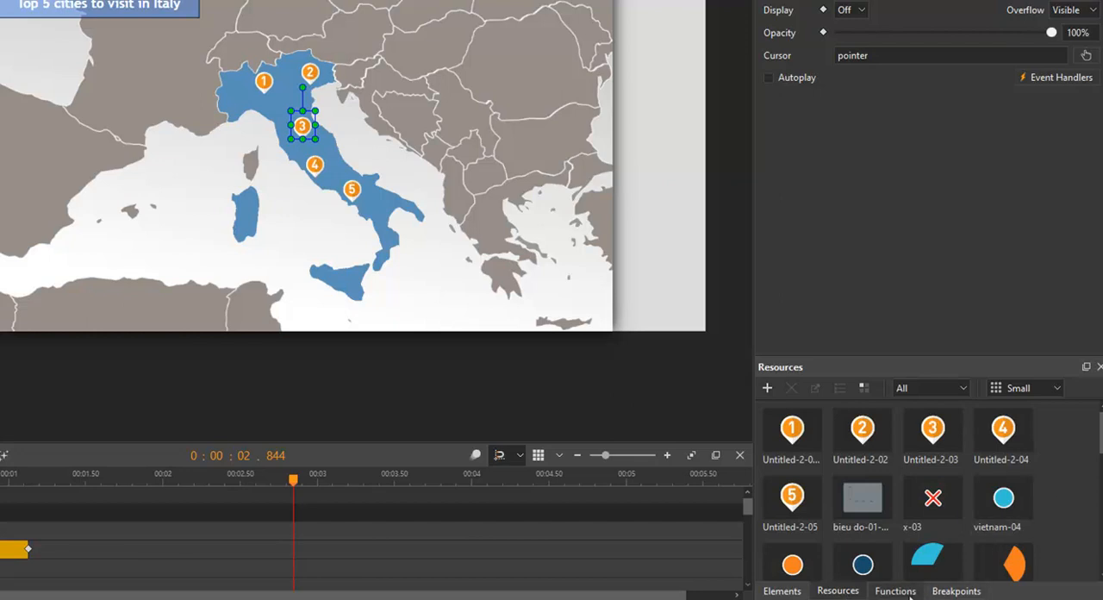
# Add a Normal Function from the Functions panel, opening the untitledFunction editor.
pyautogui.click(895, 590)
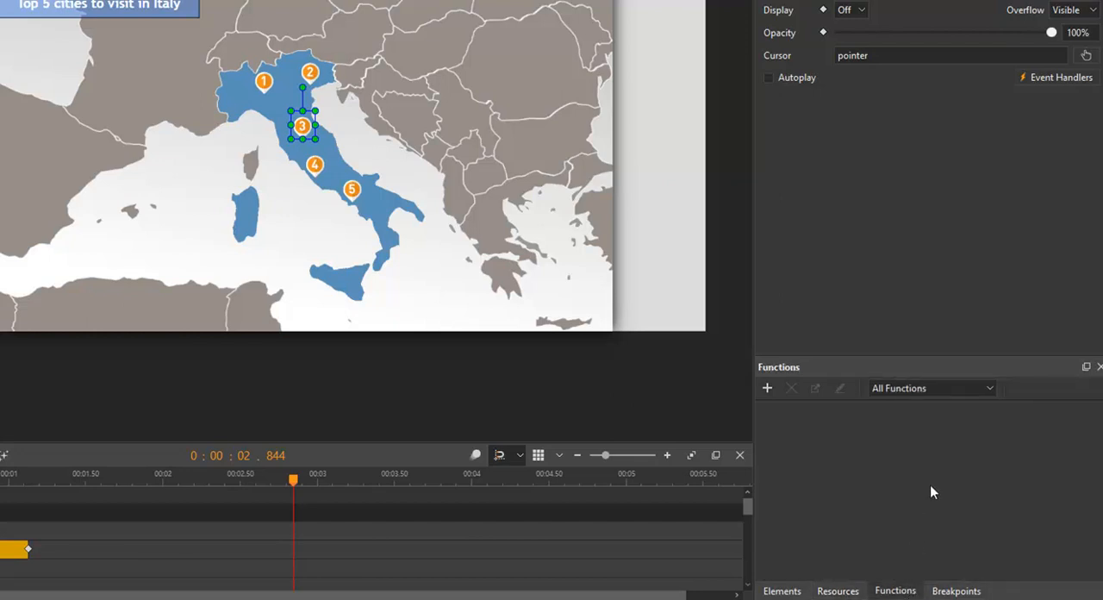
pyautogui.click(931, 388)
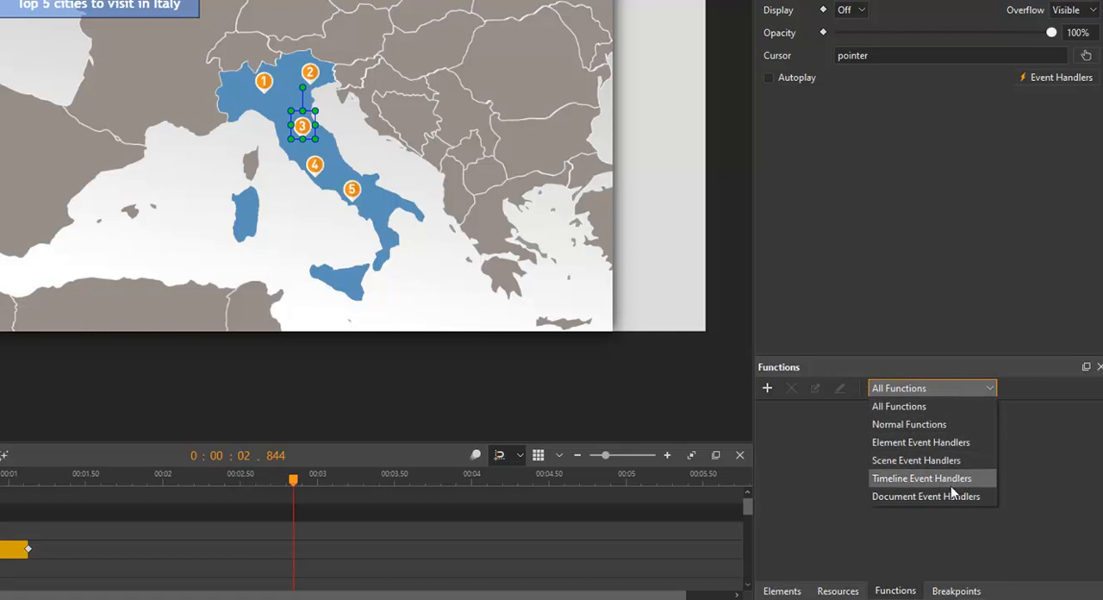
pyautogui.click(931, 387)
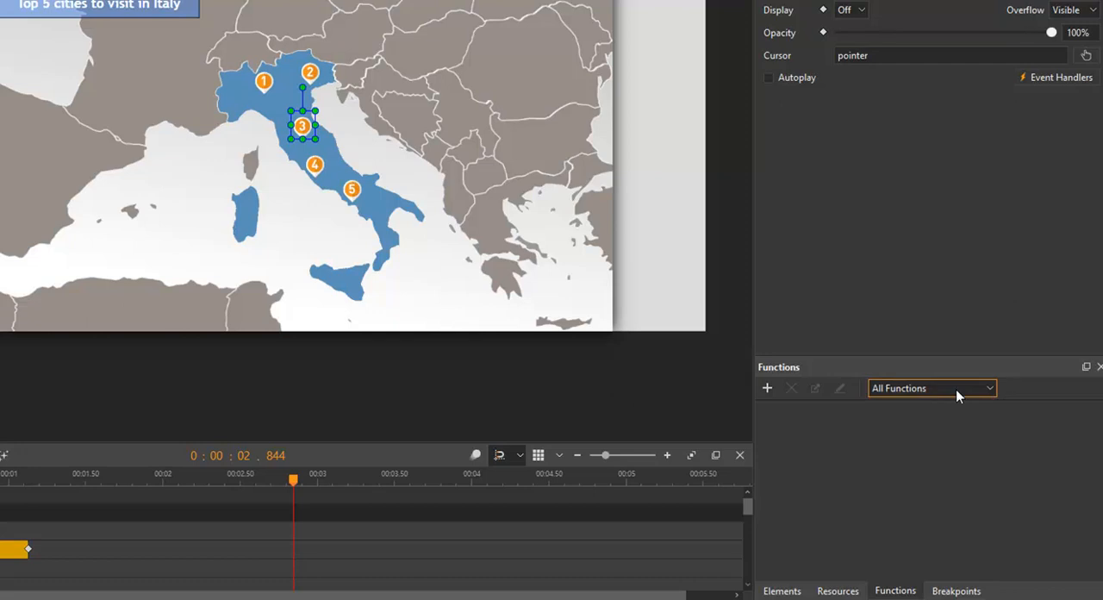
pyautogui.click(767, 388)
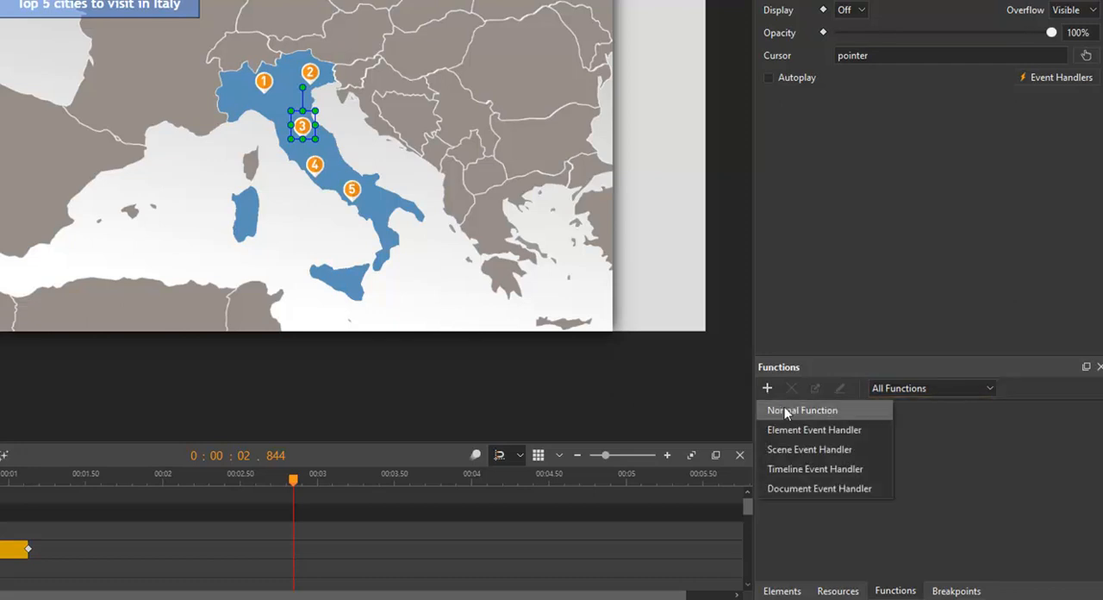
pyautogui.click(802, 409)
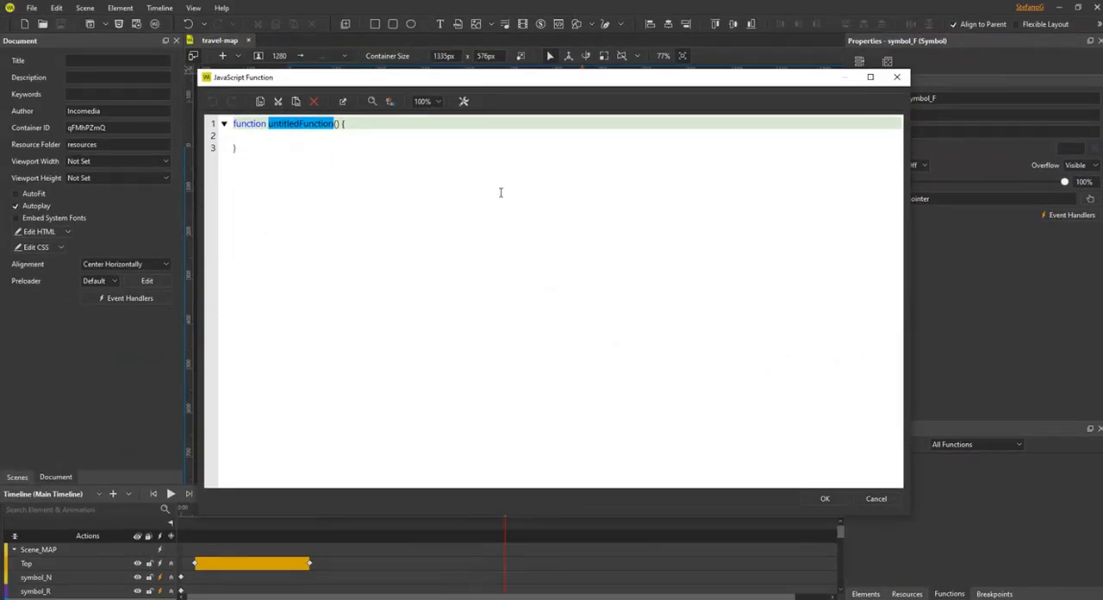